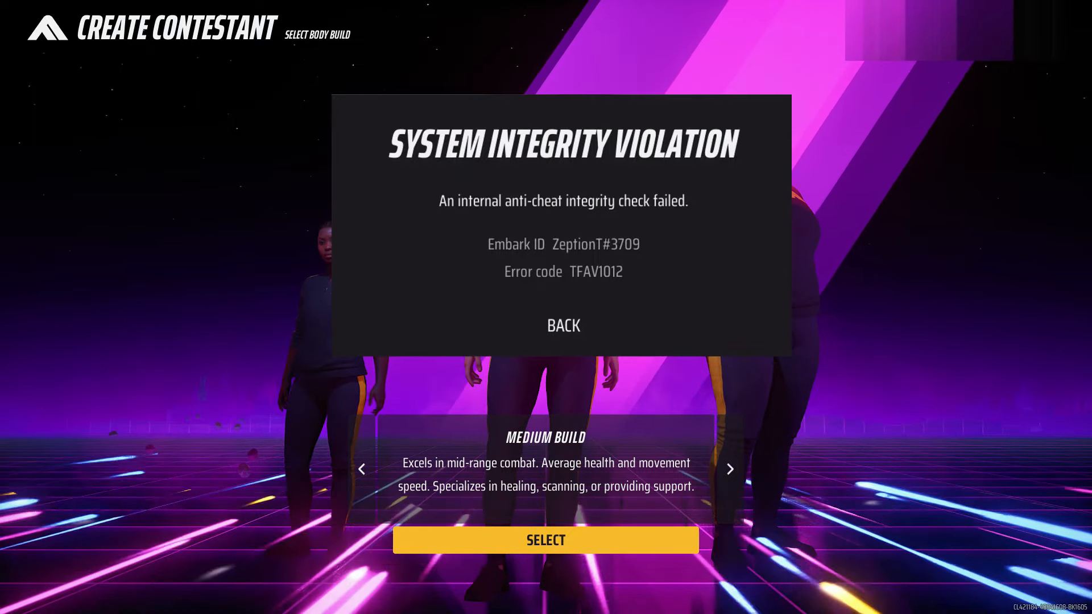
Dismiss the System Integrity Violation and Easy Anti-Cheat launch errors so THE FINALS closes
left_click(13, 602)
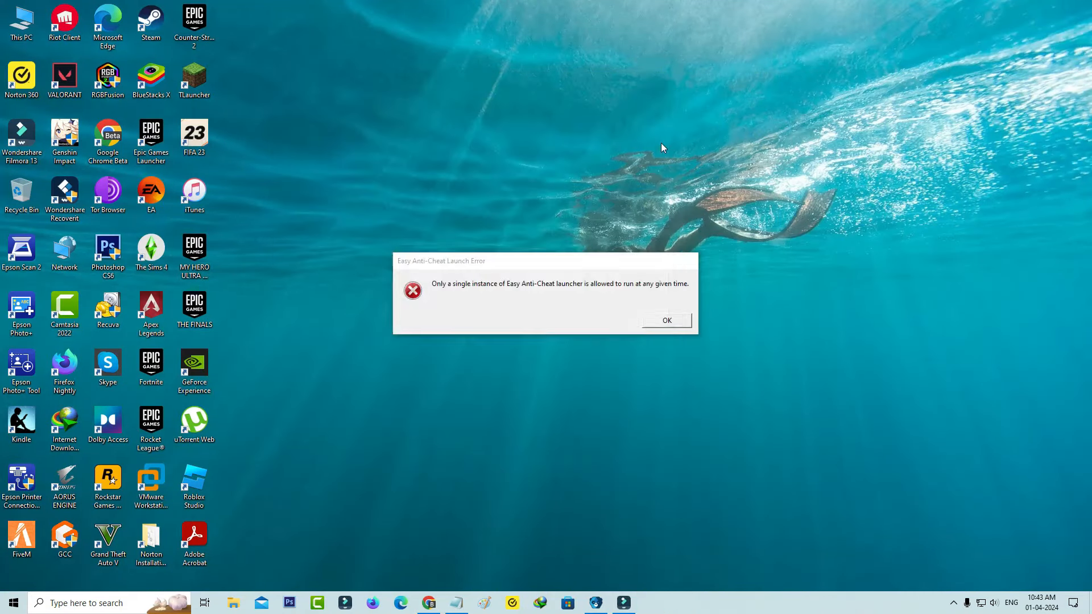
left_click(665, 321)
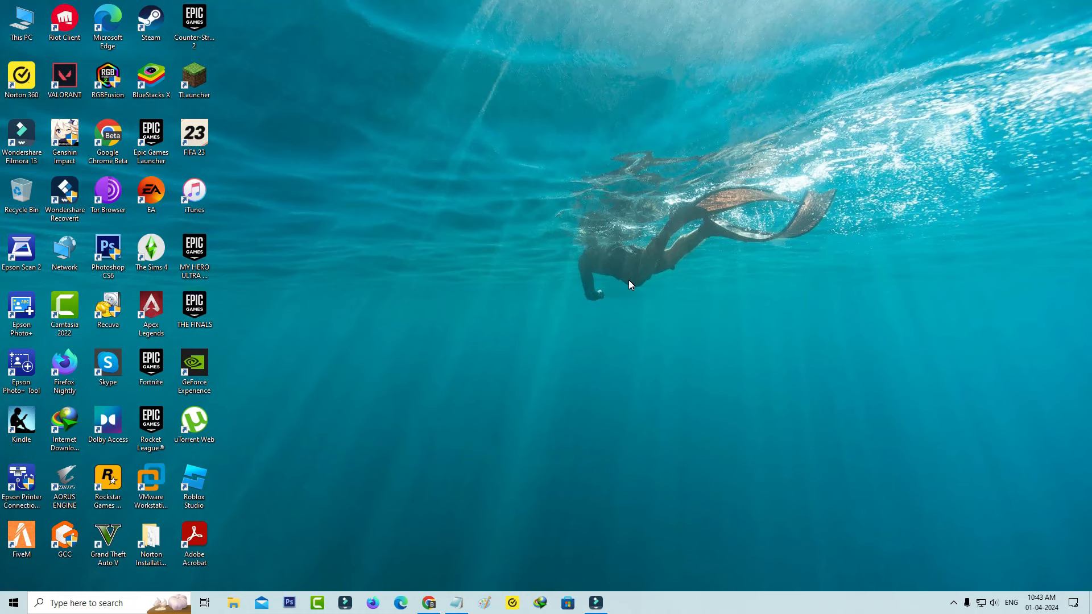
Browse THE FINALS' install folder from Steam's Properties > Installed Files
double_click(150, 20)
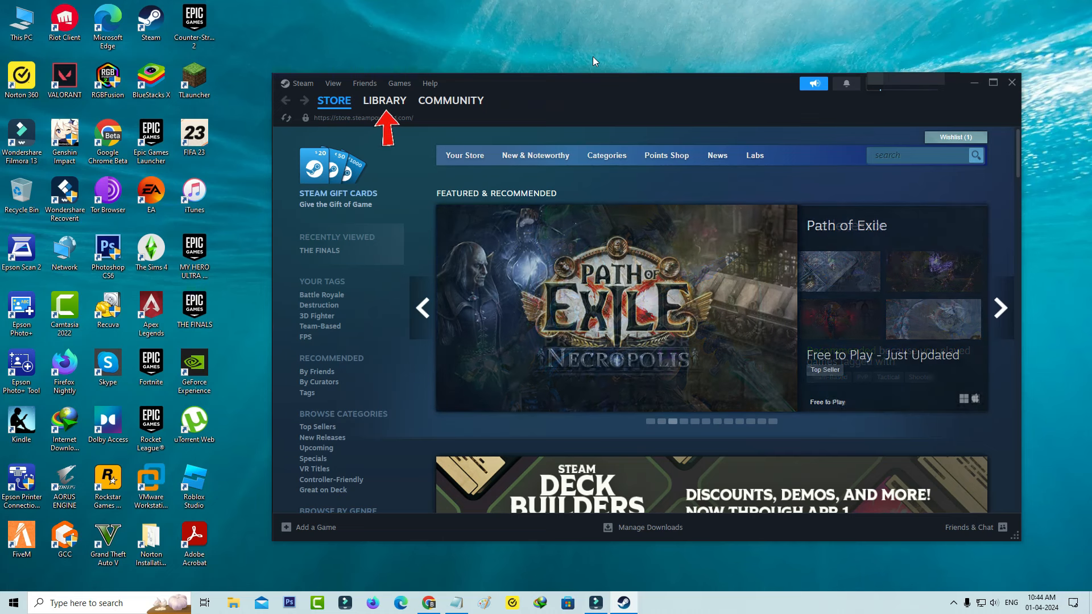
left_click(383, 100)
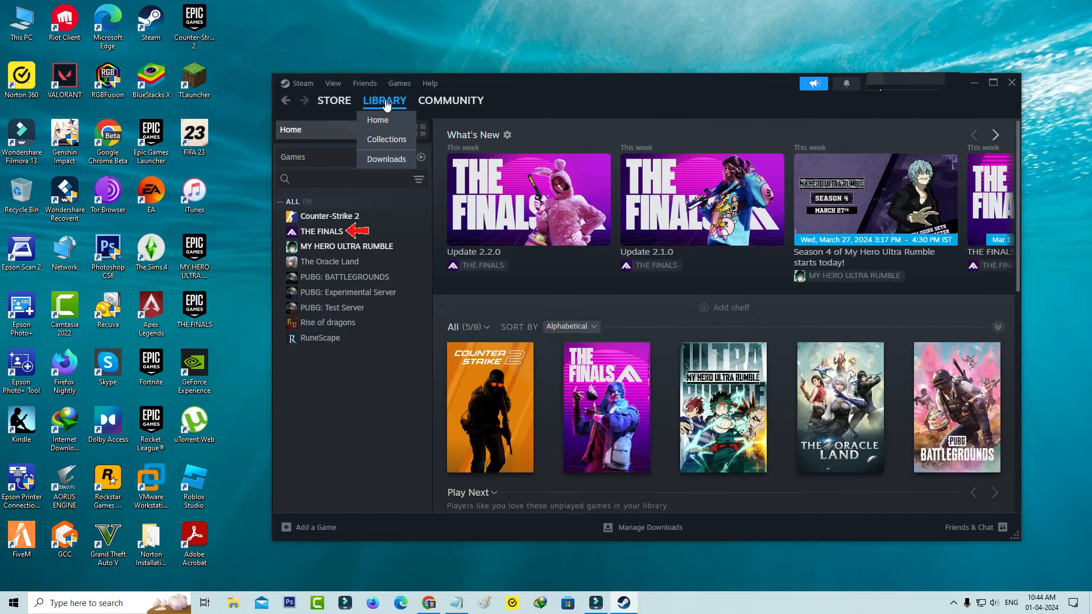
right_click(322, 231)
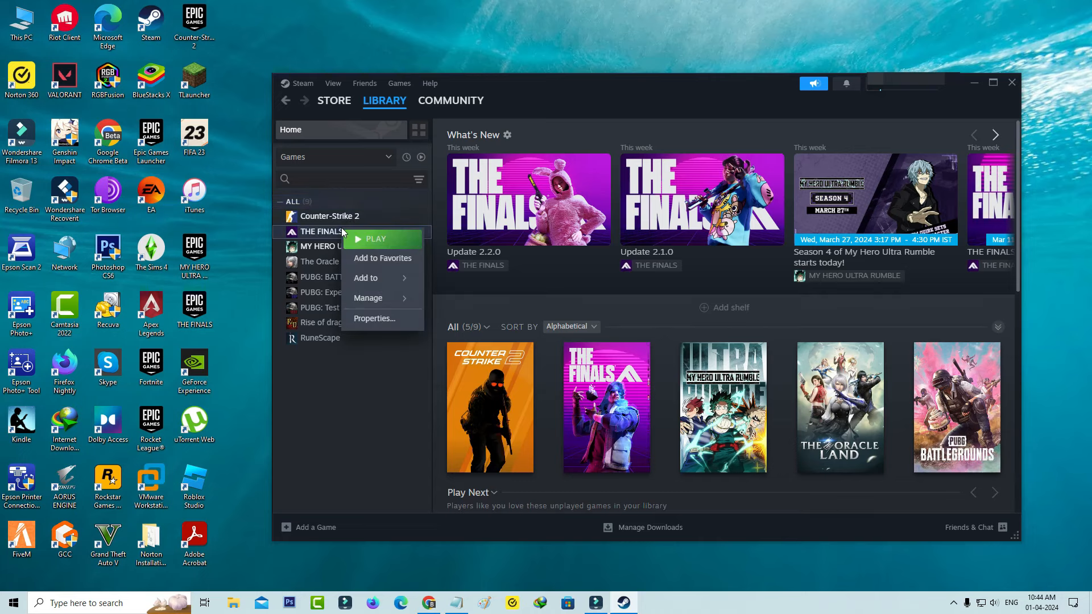
left_click(375, 319)
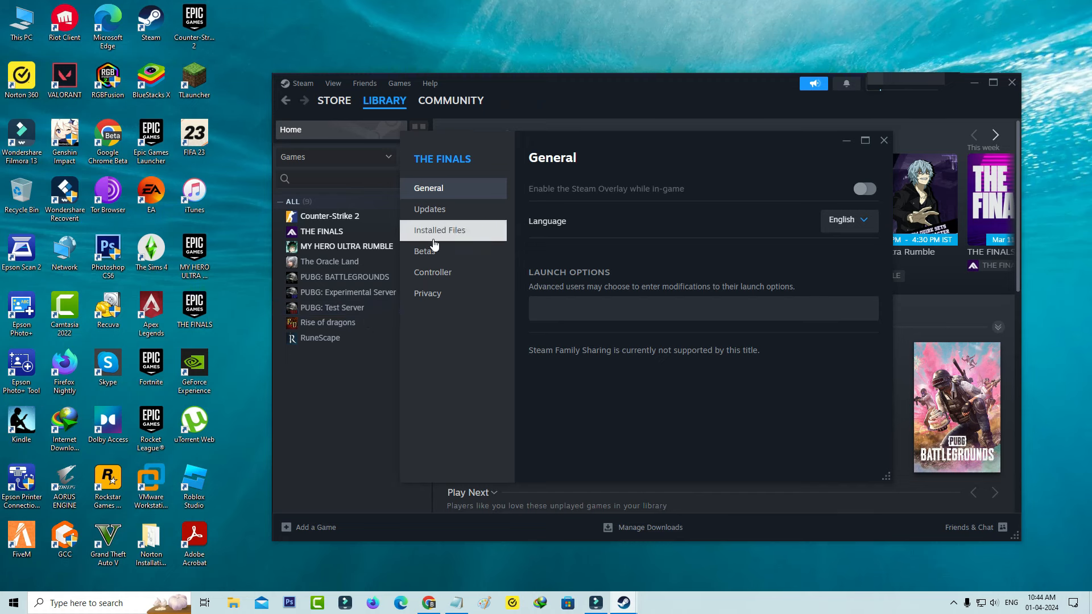
left_click(439, 230)
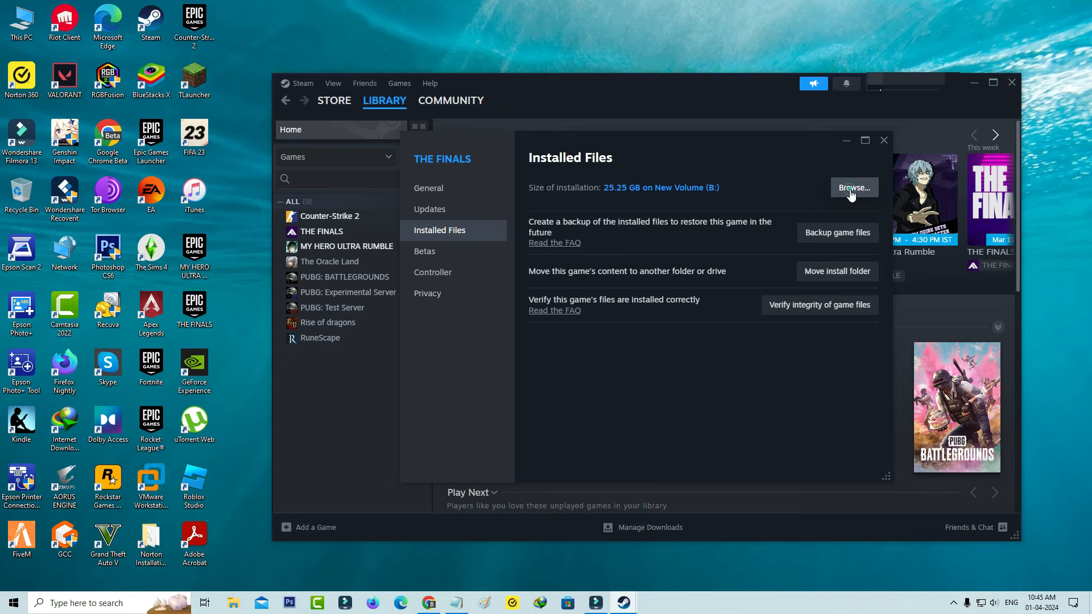
left_click(854, 188)
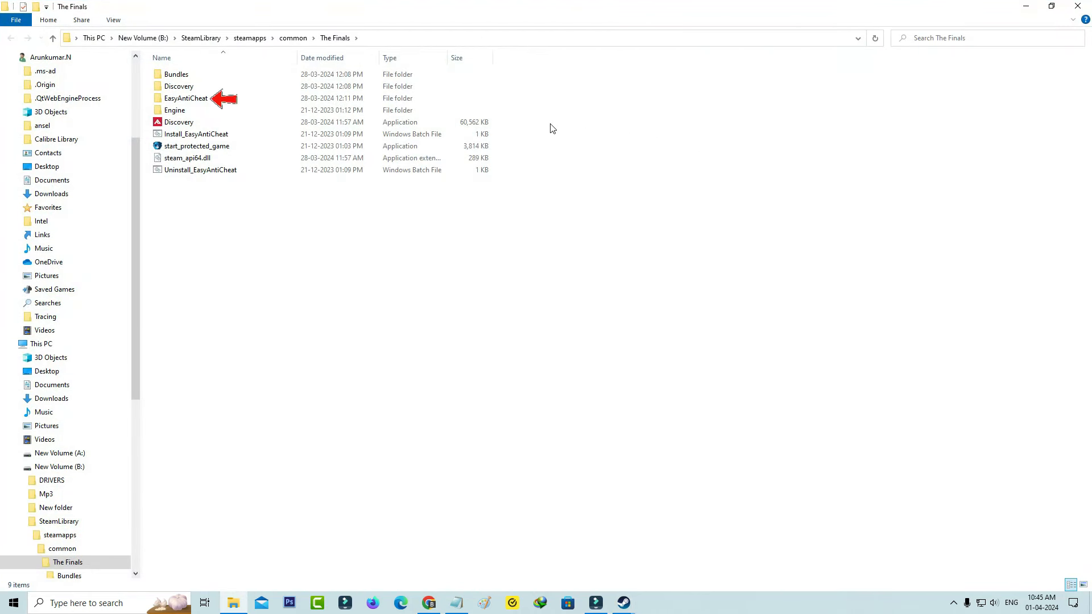
Delete the EasyAntiCheat folder from THE FINALS' install directory
right_click(186, 98)
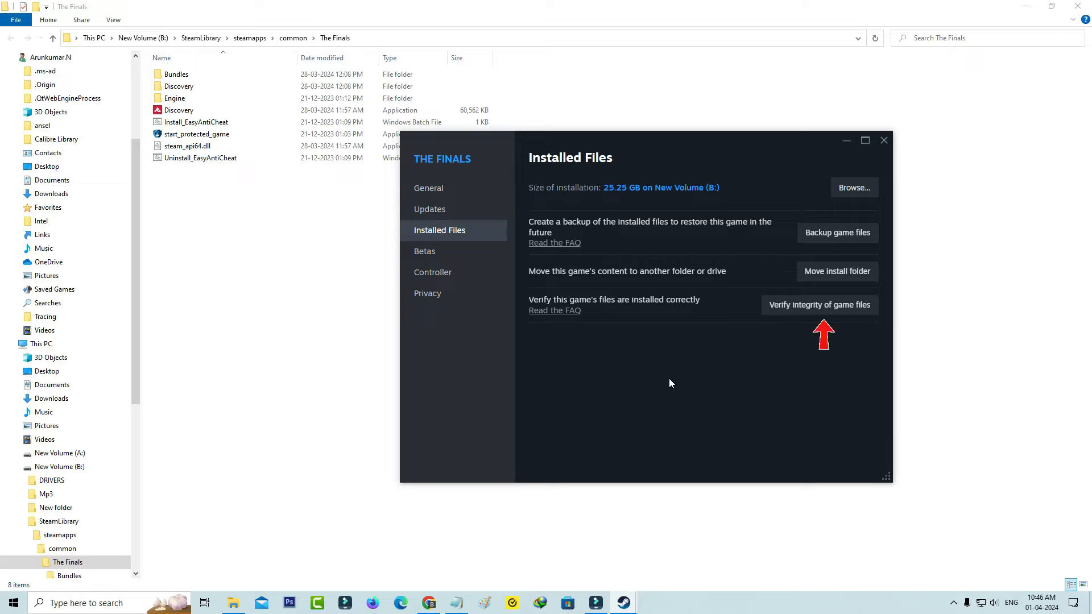
Verify integrity of THE FINALS' game files from Installed Files
left_click(819, 304)
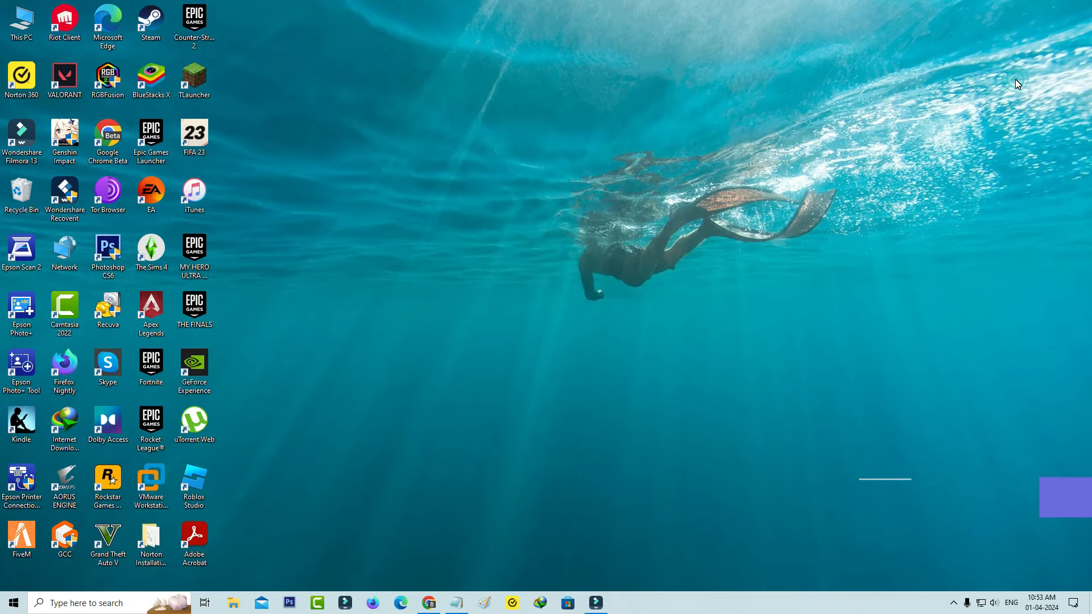
Delete the Discovery folder from %localappdata% via the Run prompt
key("Win+r")
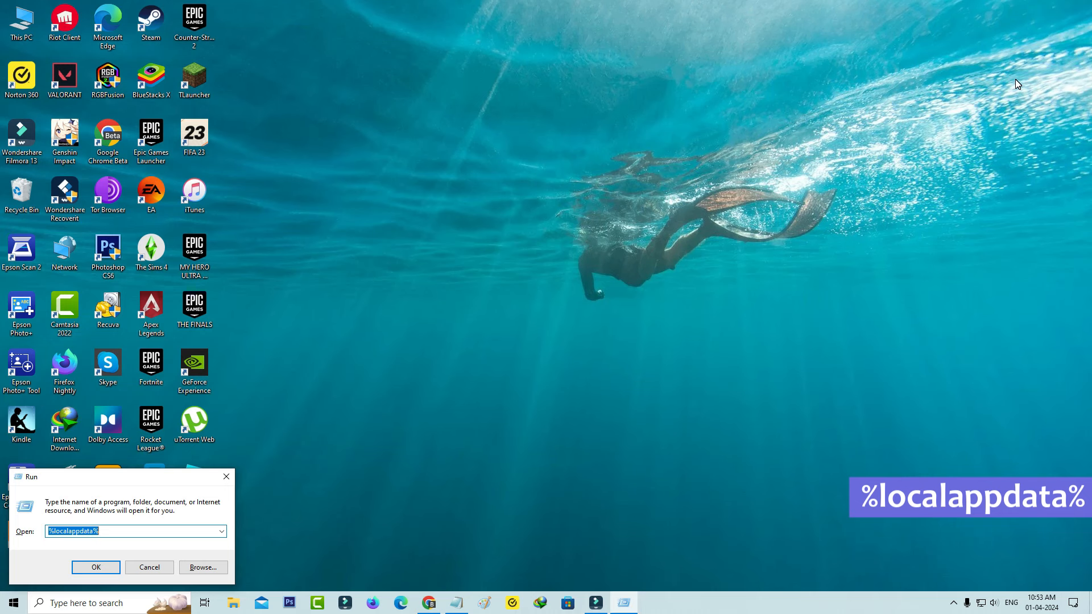
left_click(95, 566)
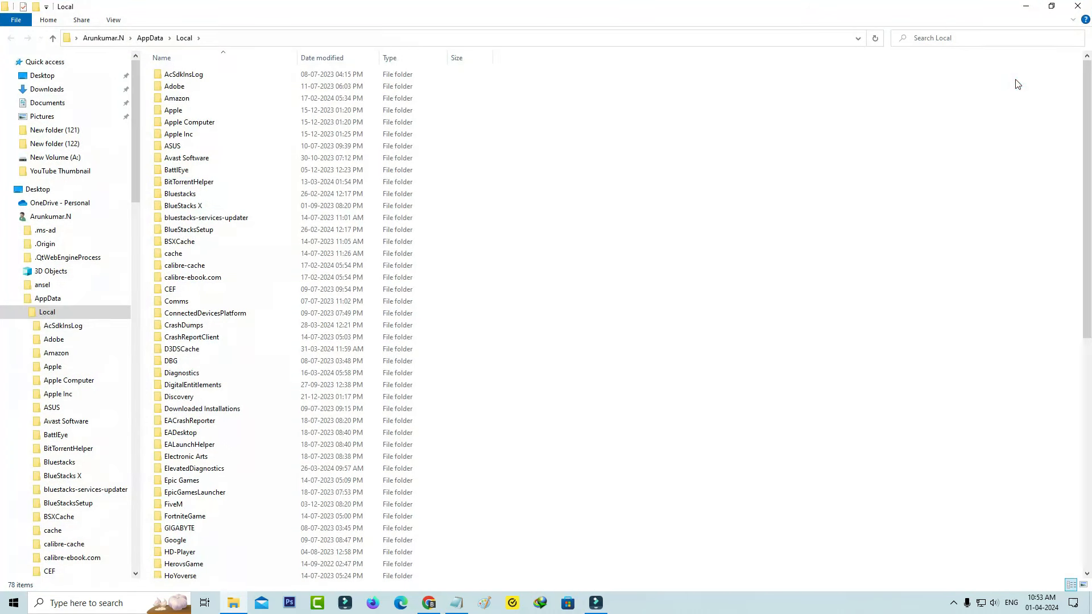
left_click(180, 193)
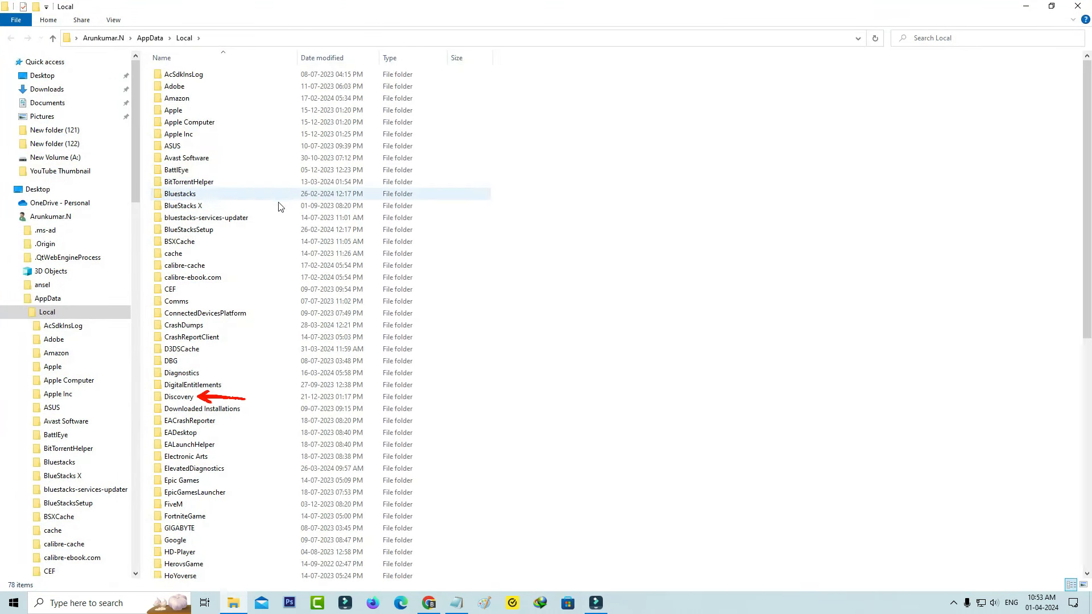
right_click(179, 397)
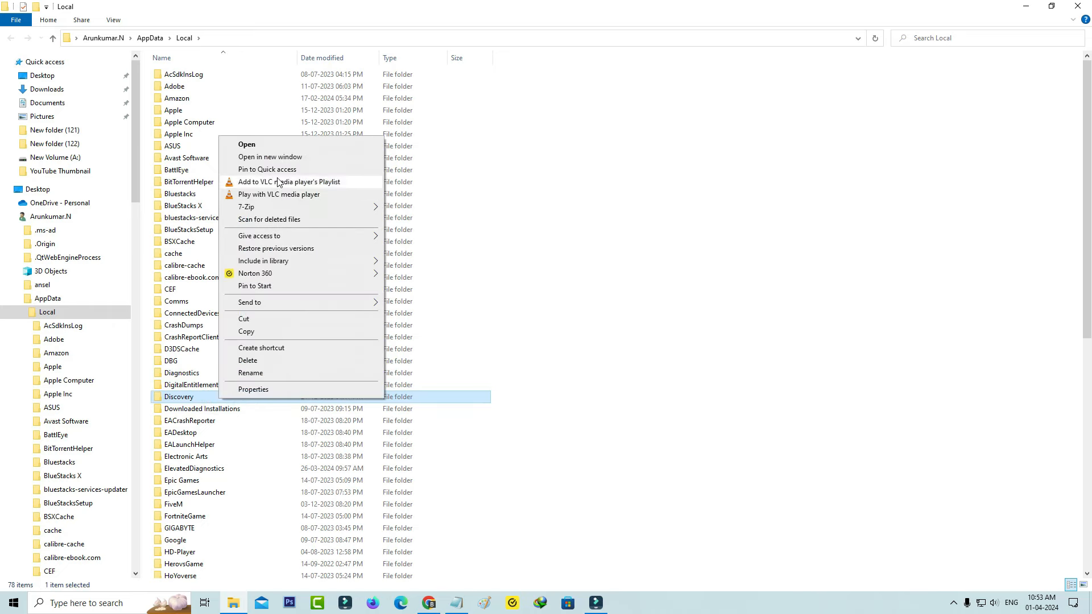
left_click(248, 361)
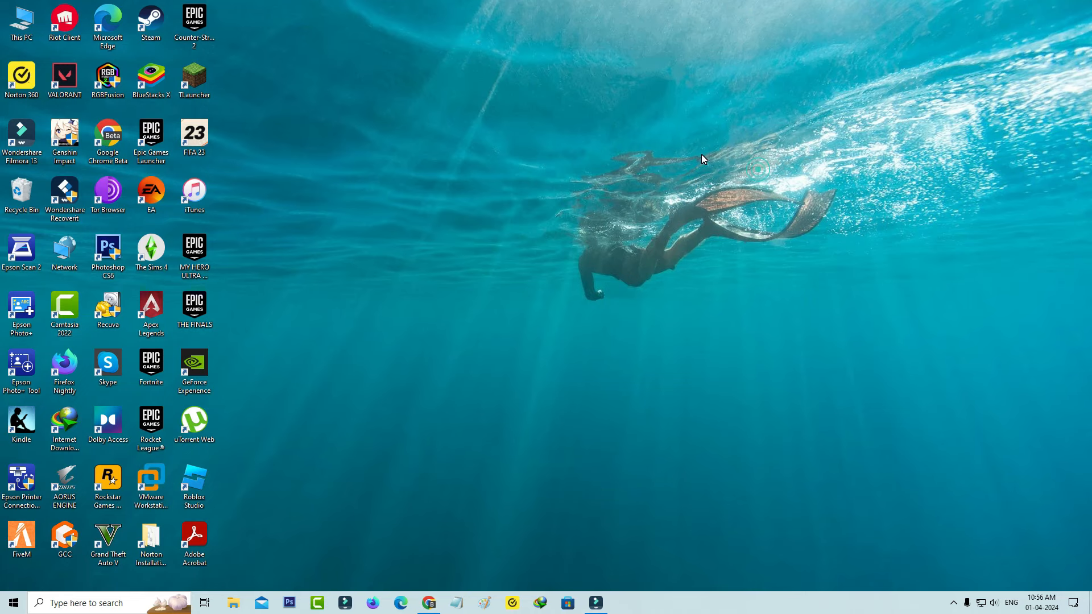
Reopen Steam and launch THE FINALS from the library with PLAY
left_click(151, 21)
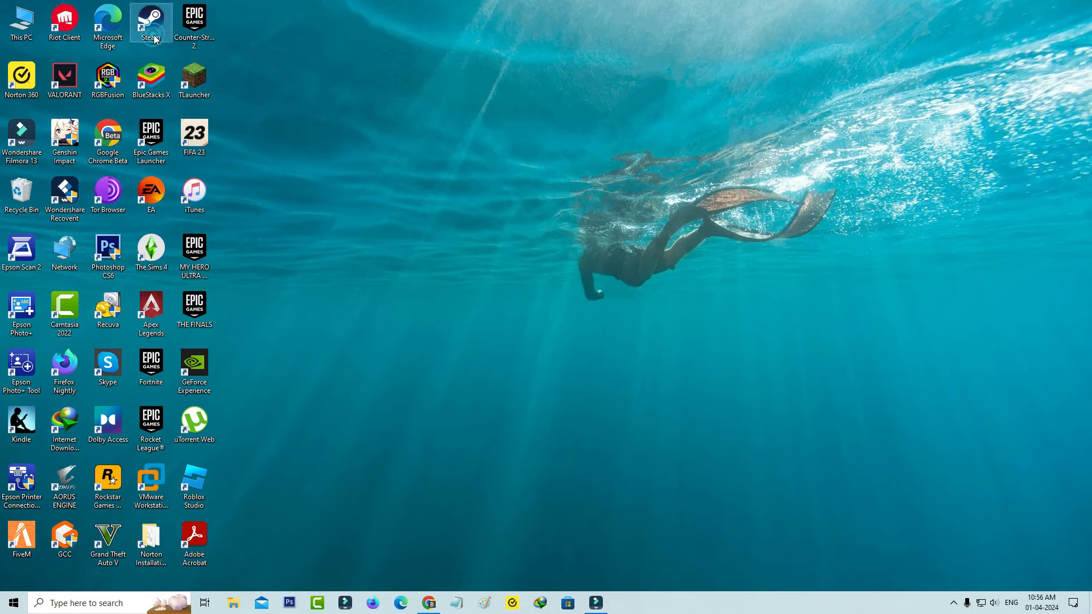
double_click(150, 21)
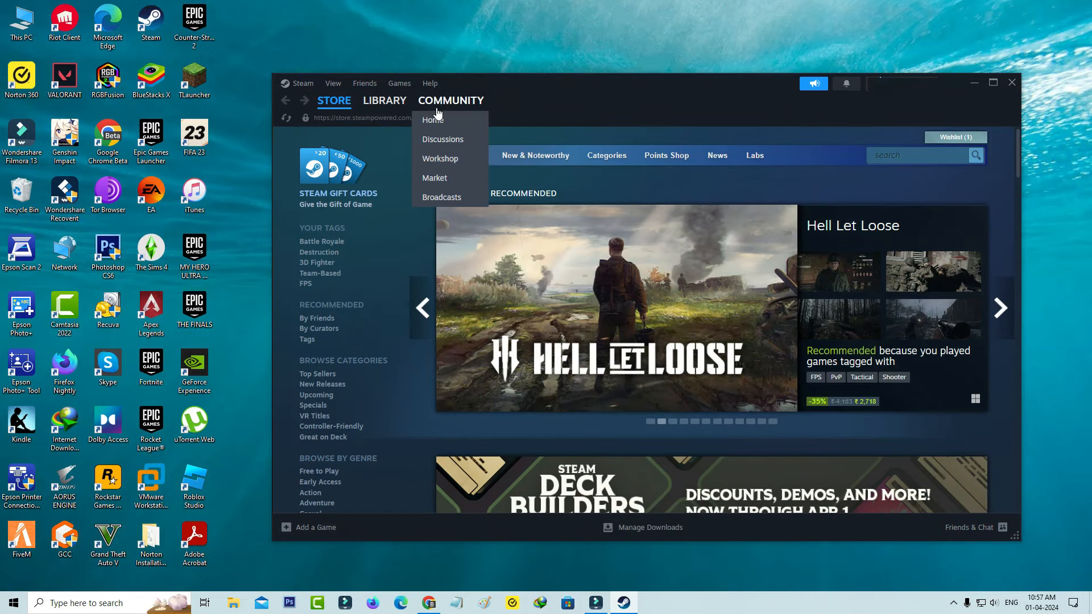
left_click(384, 100)
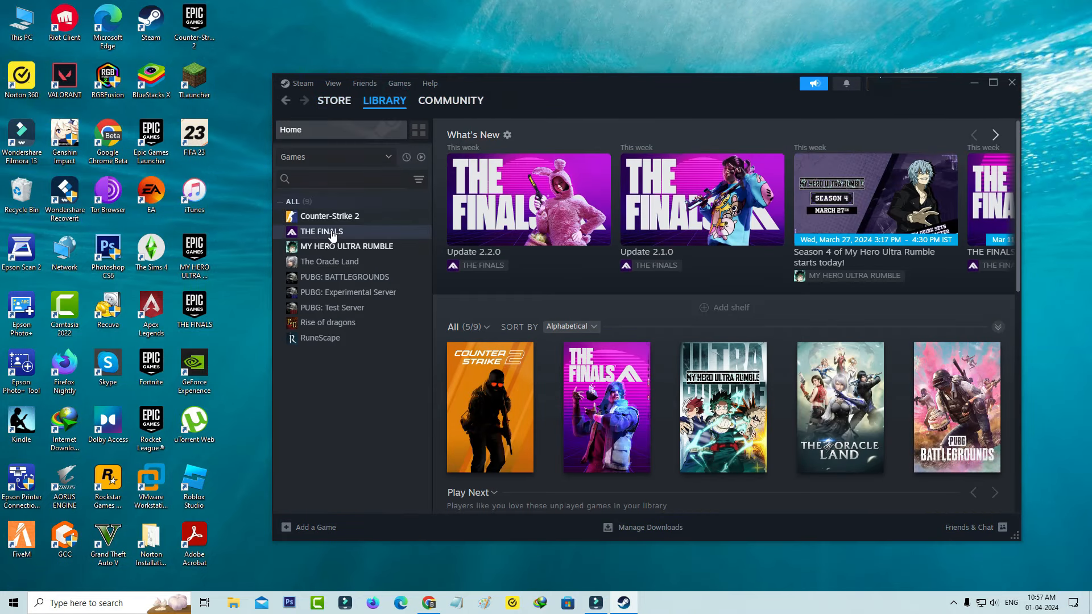
left_click(320, 231)
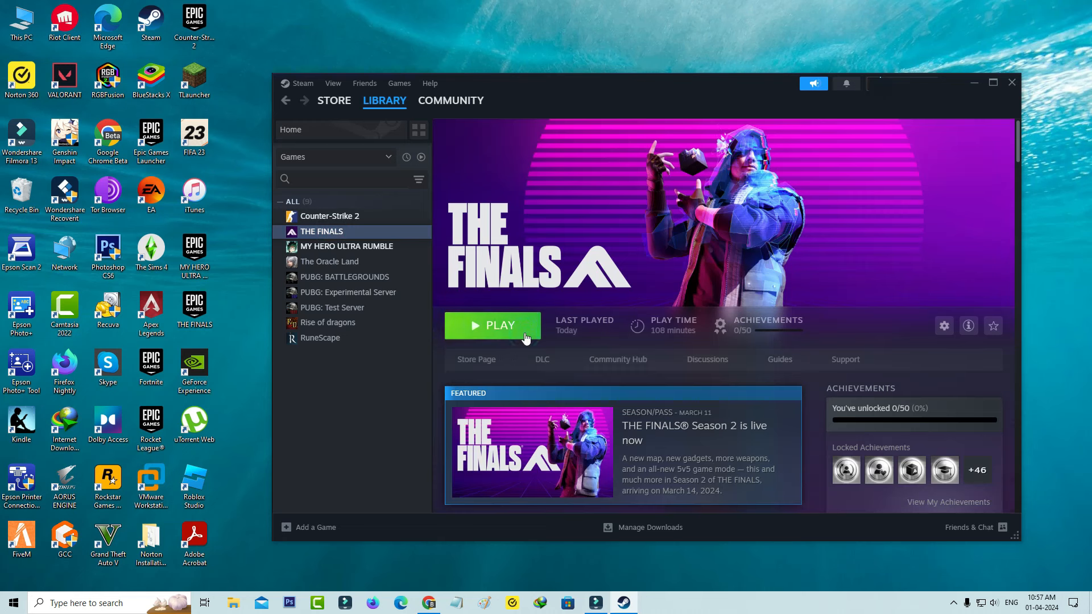
left_click(491, 325)
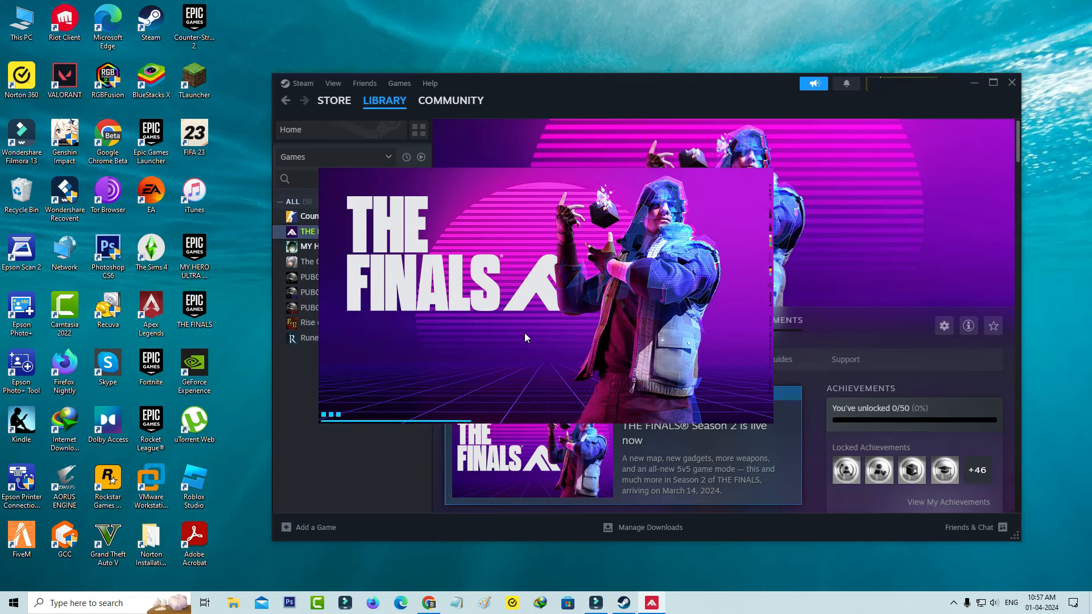